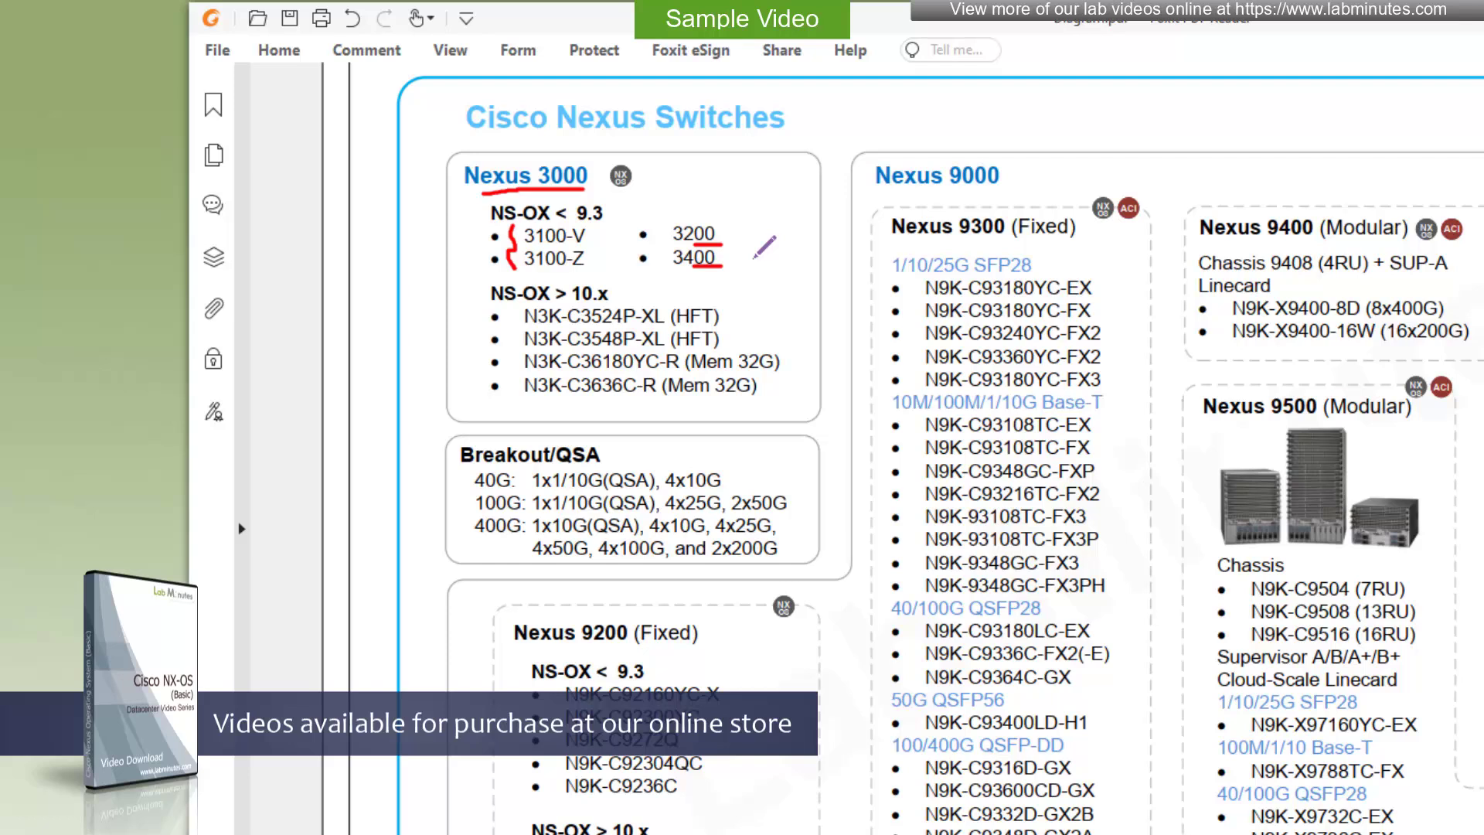
mouse_move(804, 238)
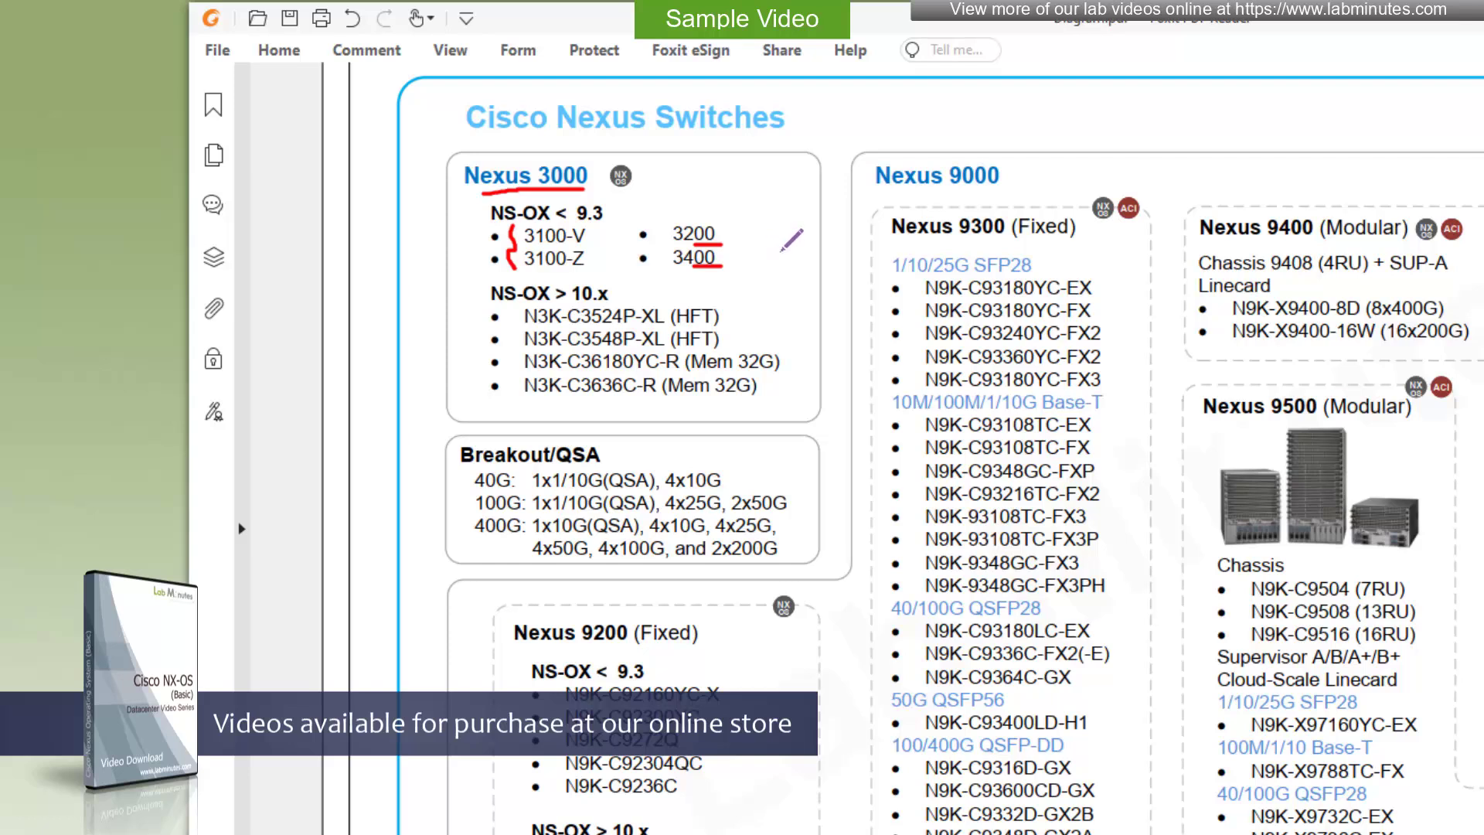